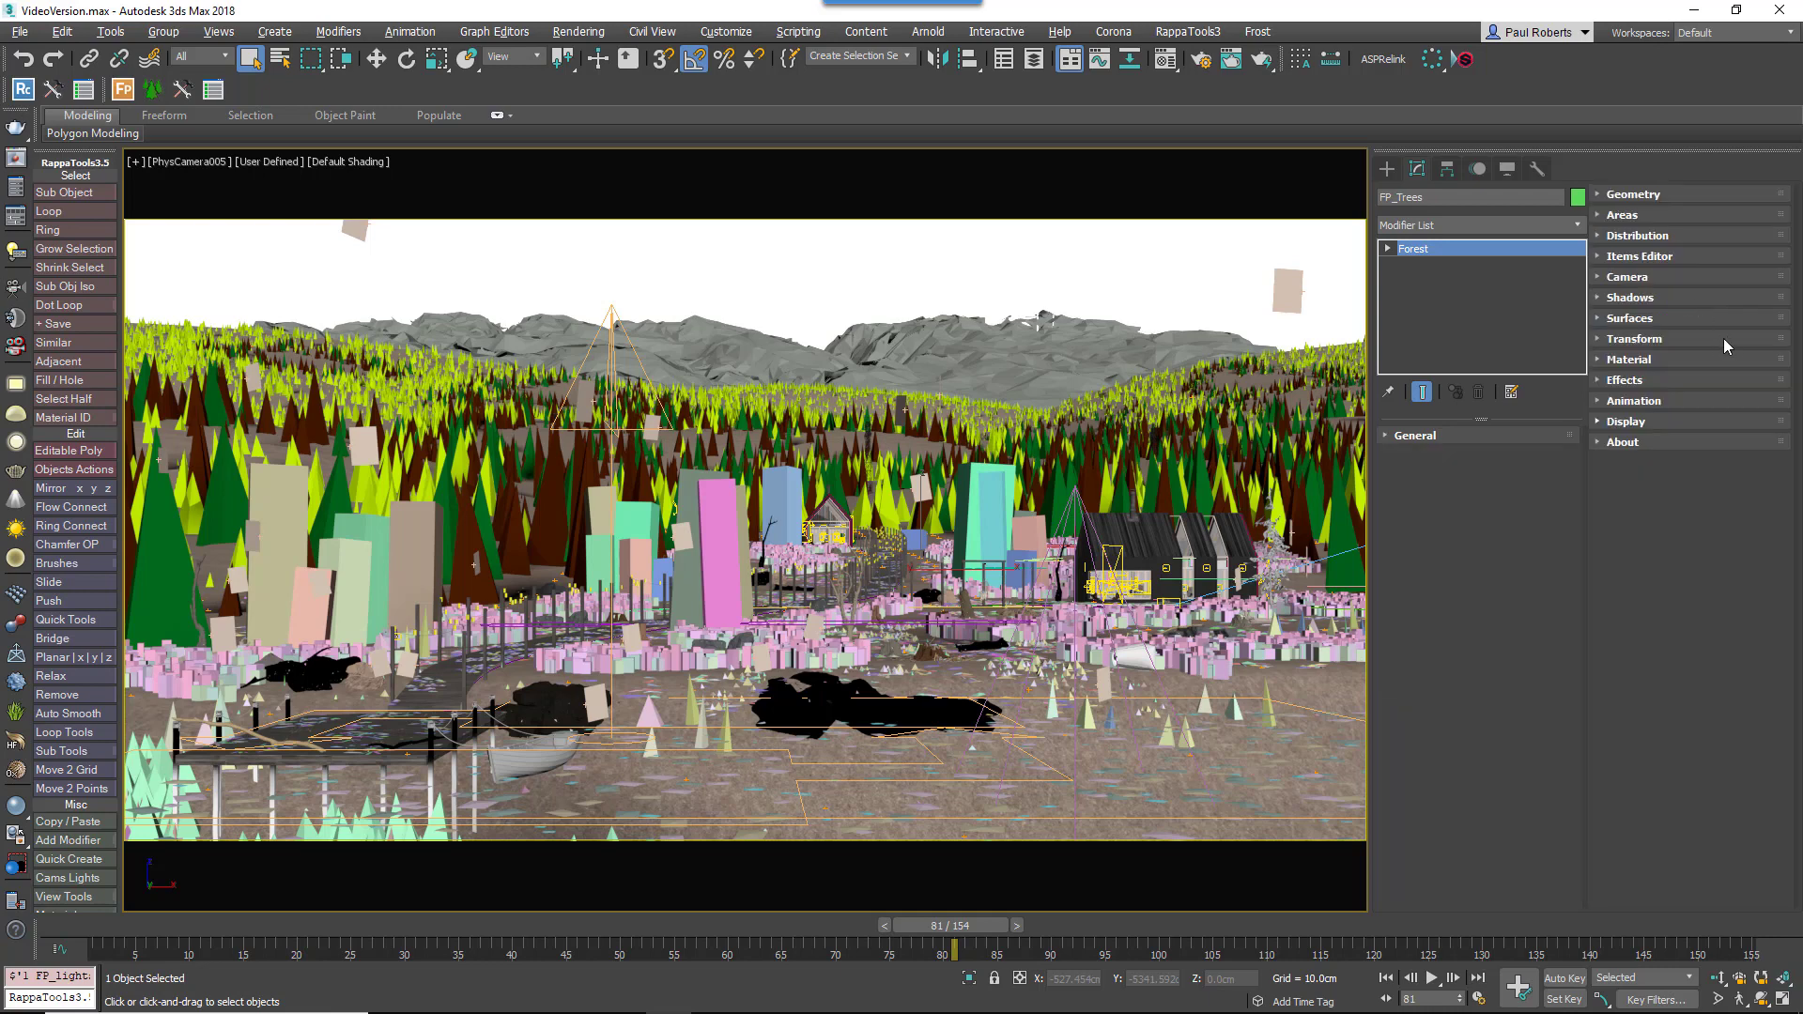
Bring up the Visible Rollups dialog from FP_Trees' General rollout gear button
{"action": "left_click", "coordinate": [1416, 433]}
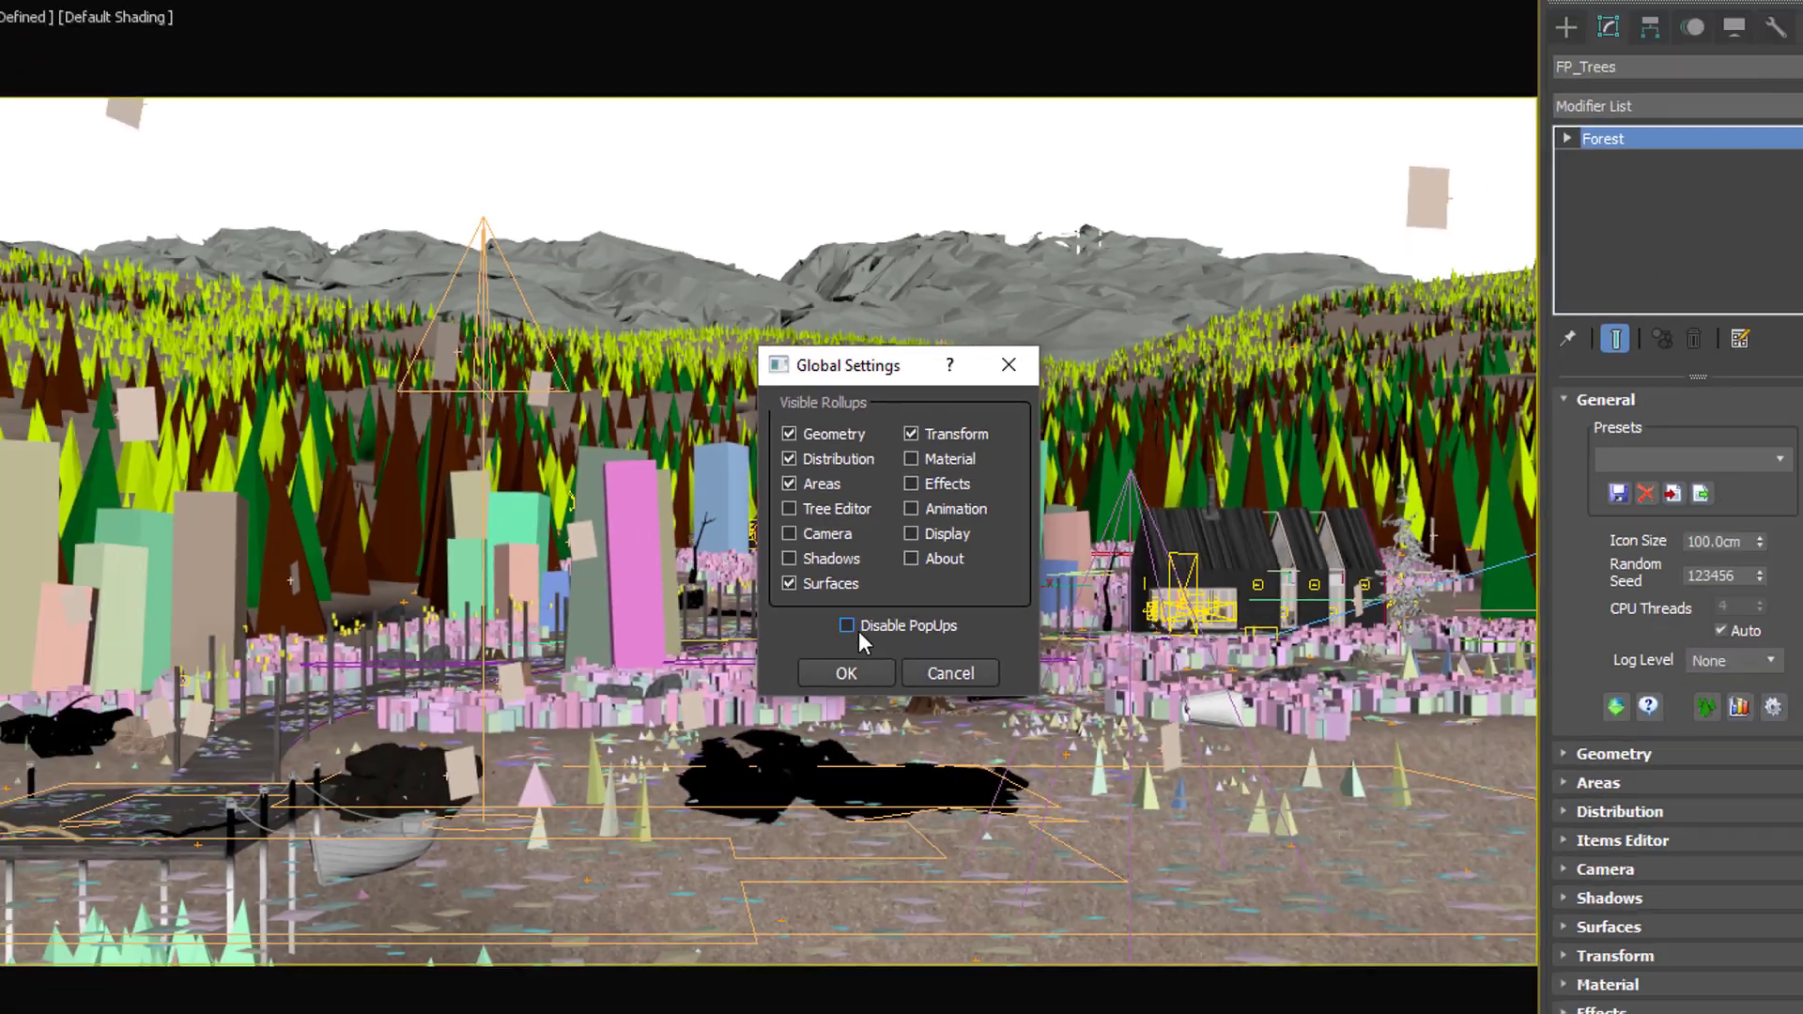
Confirm Geometry, Areas, Distribution, Surfaces and Transform as visible and expand Distribution
{"action": "left_click", "coordinate": [845, 673]}
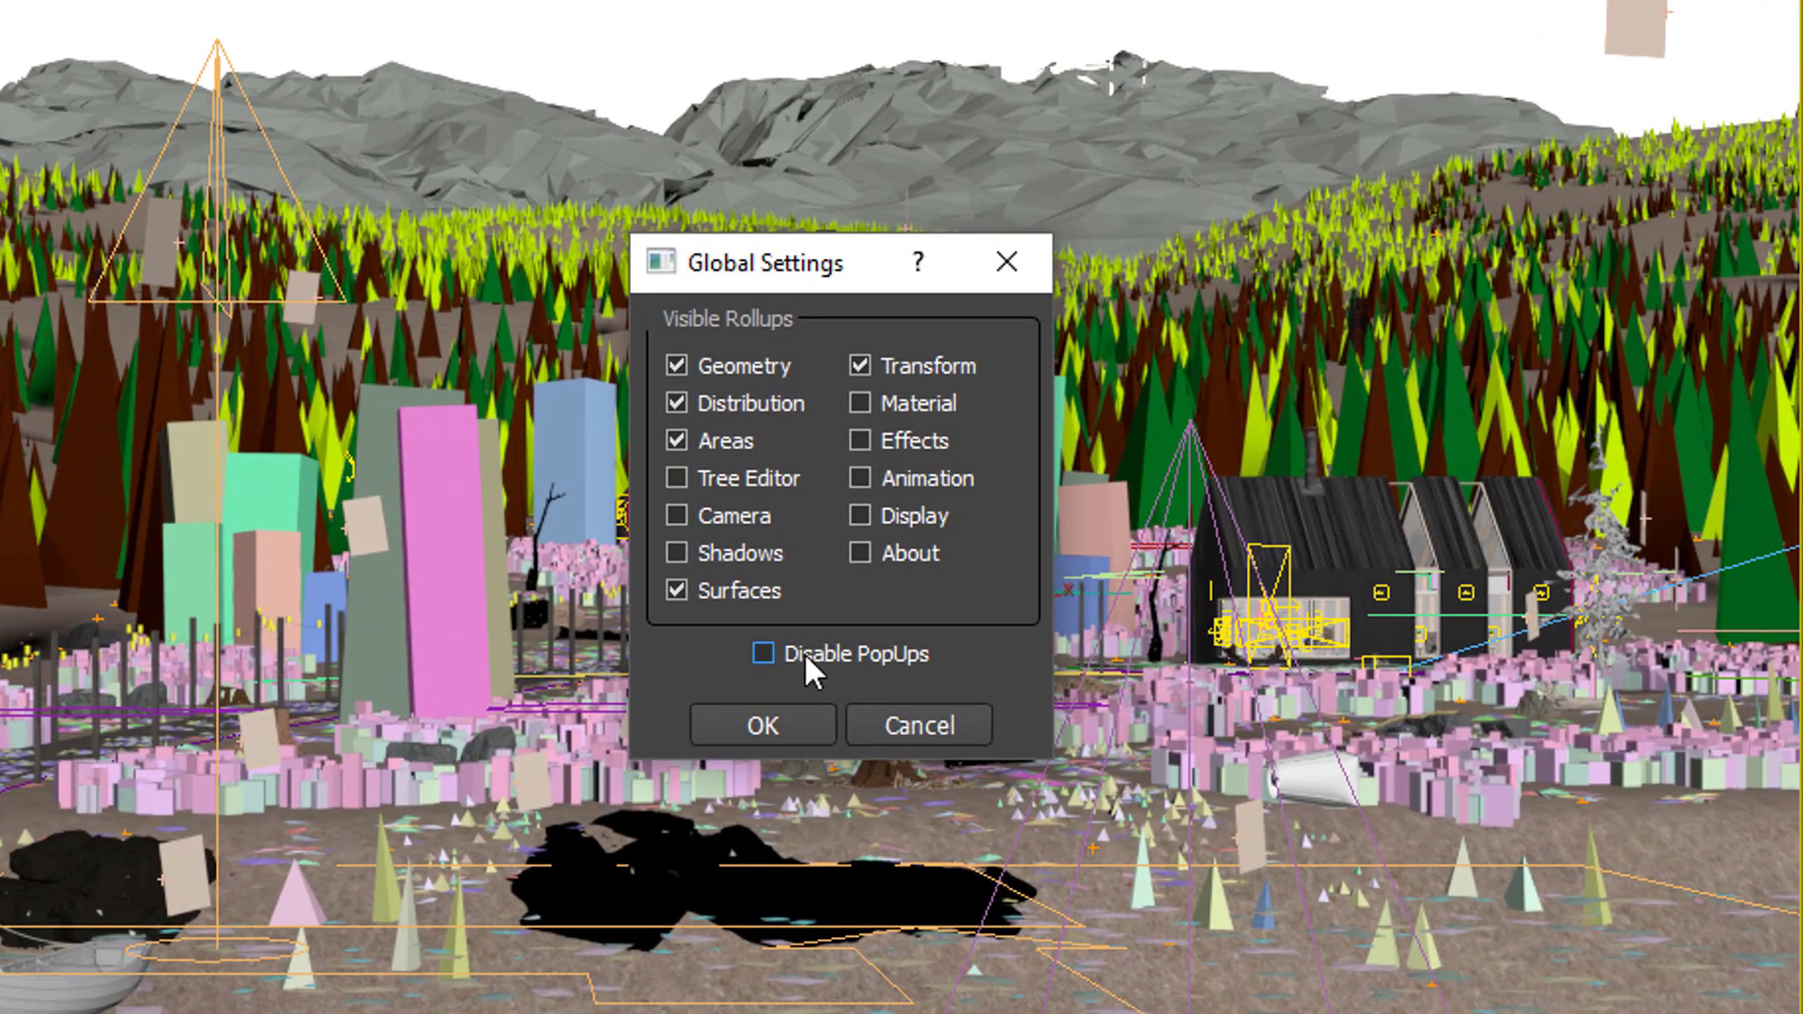
{"action": "left_click", "coordinate": [763, 654]}
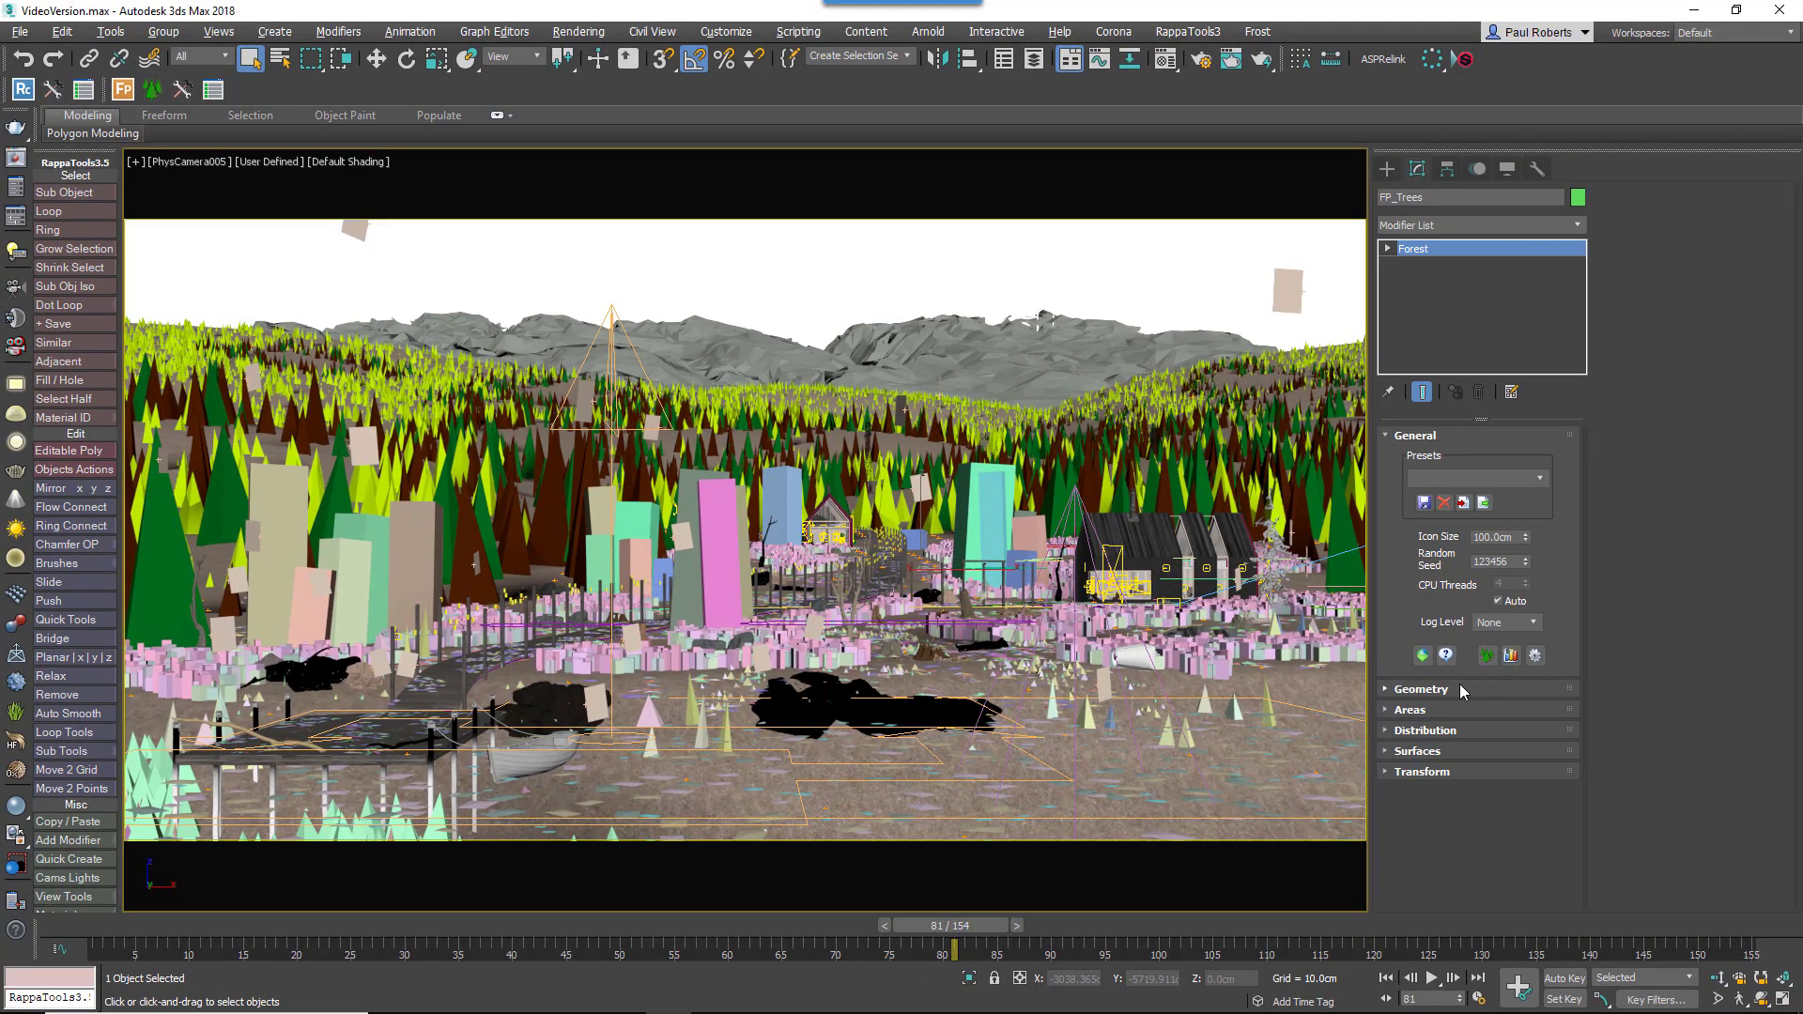
{"action": "left_click", "coordinate": [1410, 708]}
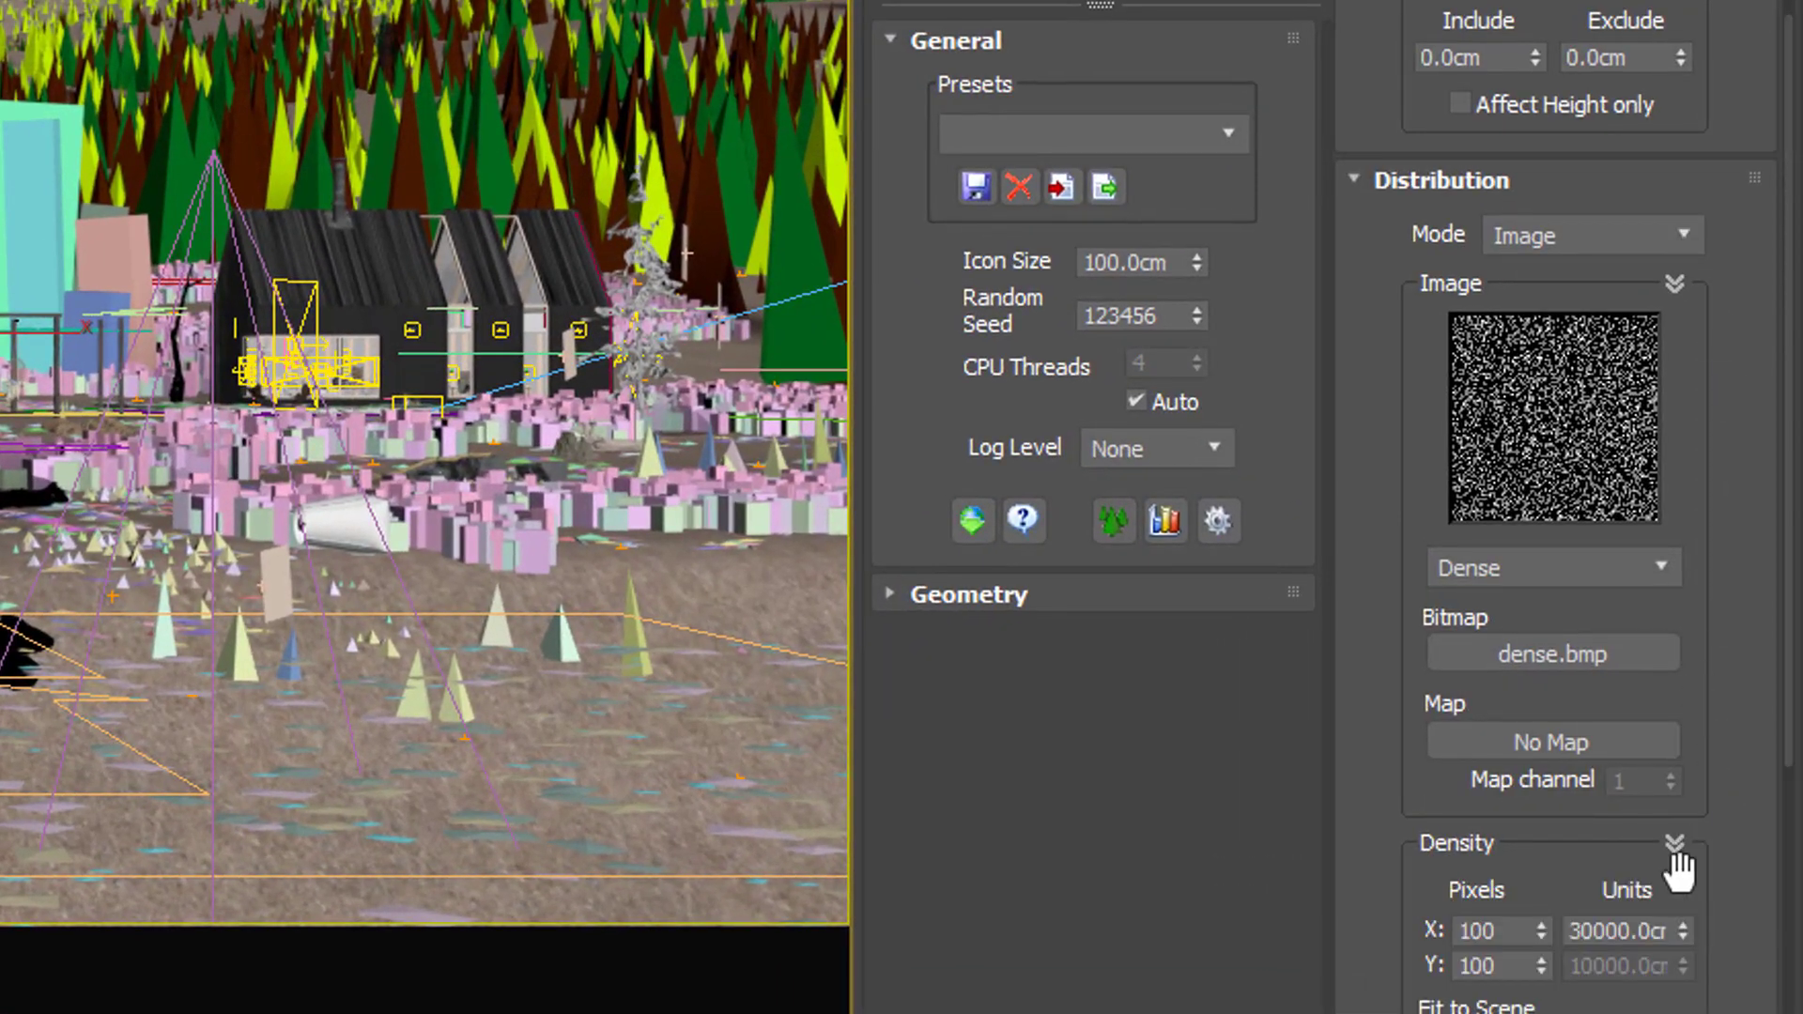
Review Distribution's Image, Density and Diversity groups, then leave it collapsed
{"action": "scroll", "scroll_direction": "down", "scroll_amount": 3}
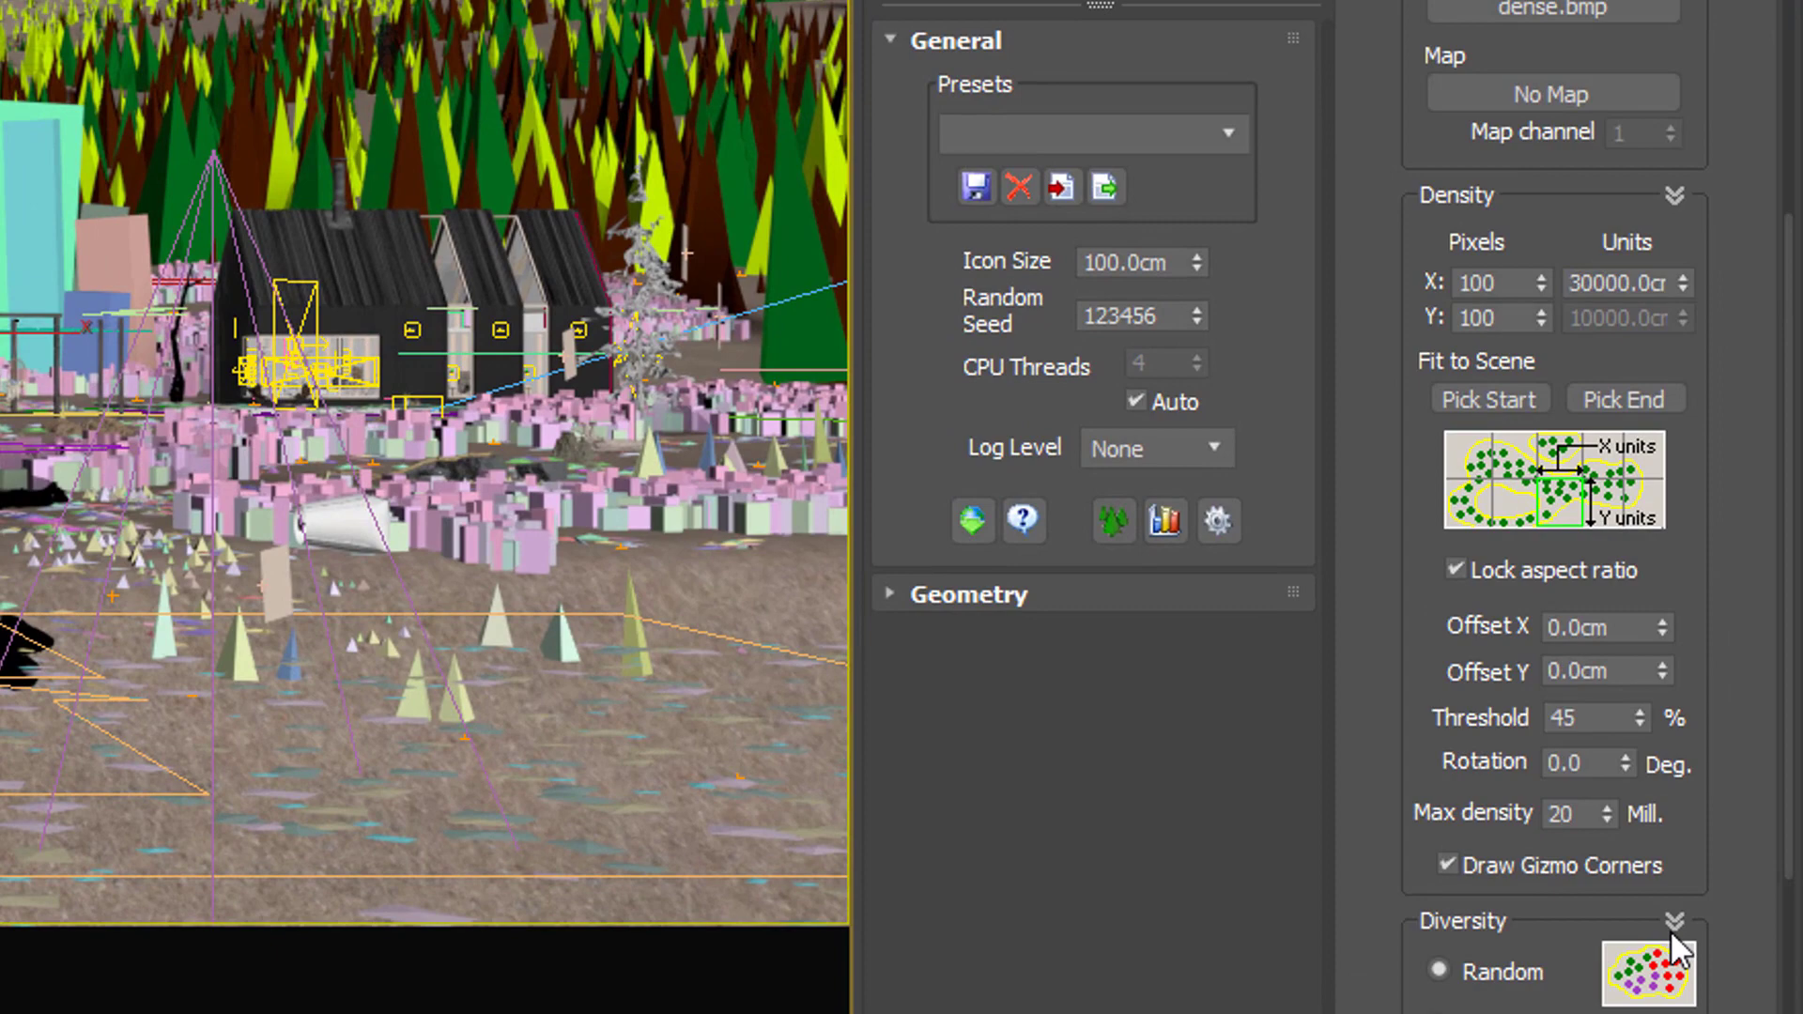
{"action": "scroll", "scroll_direction": "down", "scroll_amount": 3}
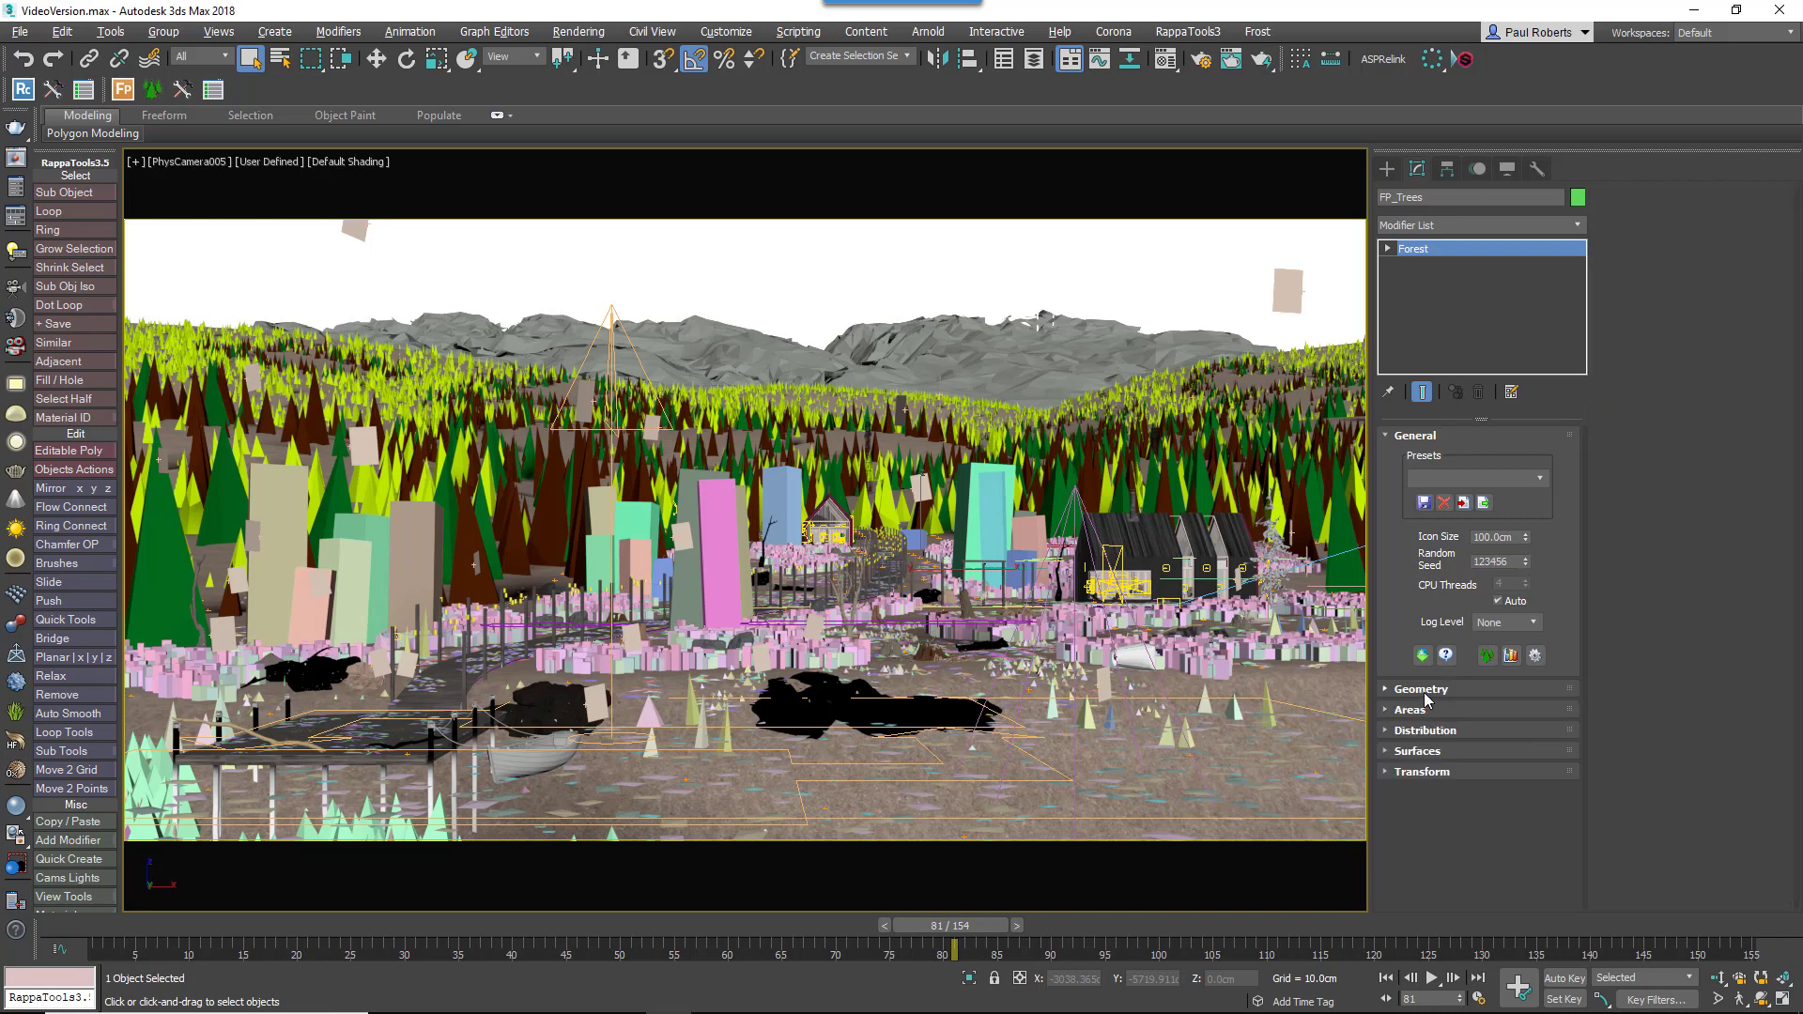
Start RailClone Pro creation from the Itoo Software category as RailClone003
{"action": "left_click", "coordinate": [1422, 689]}
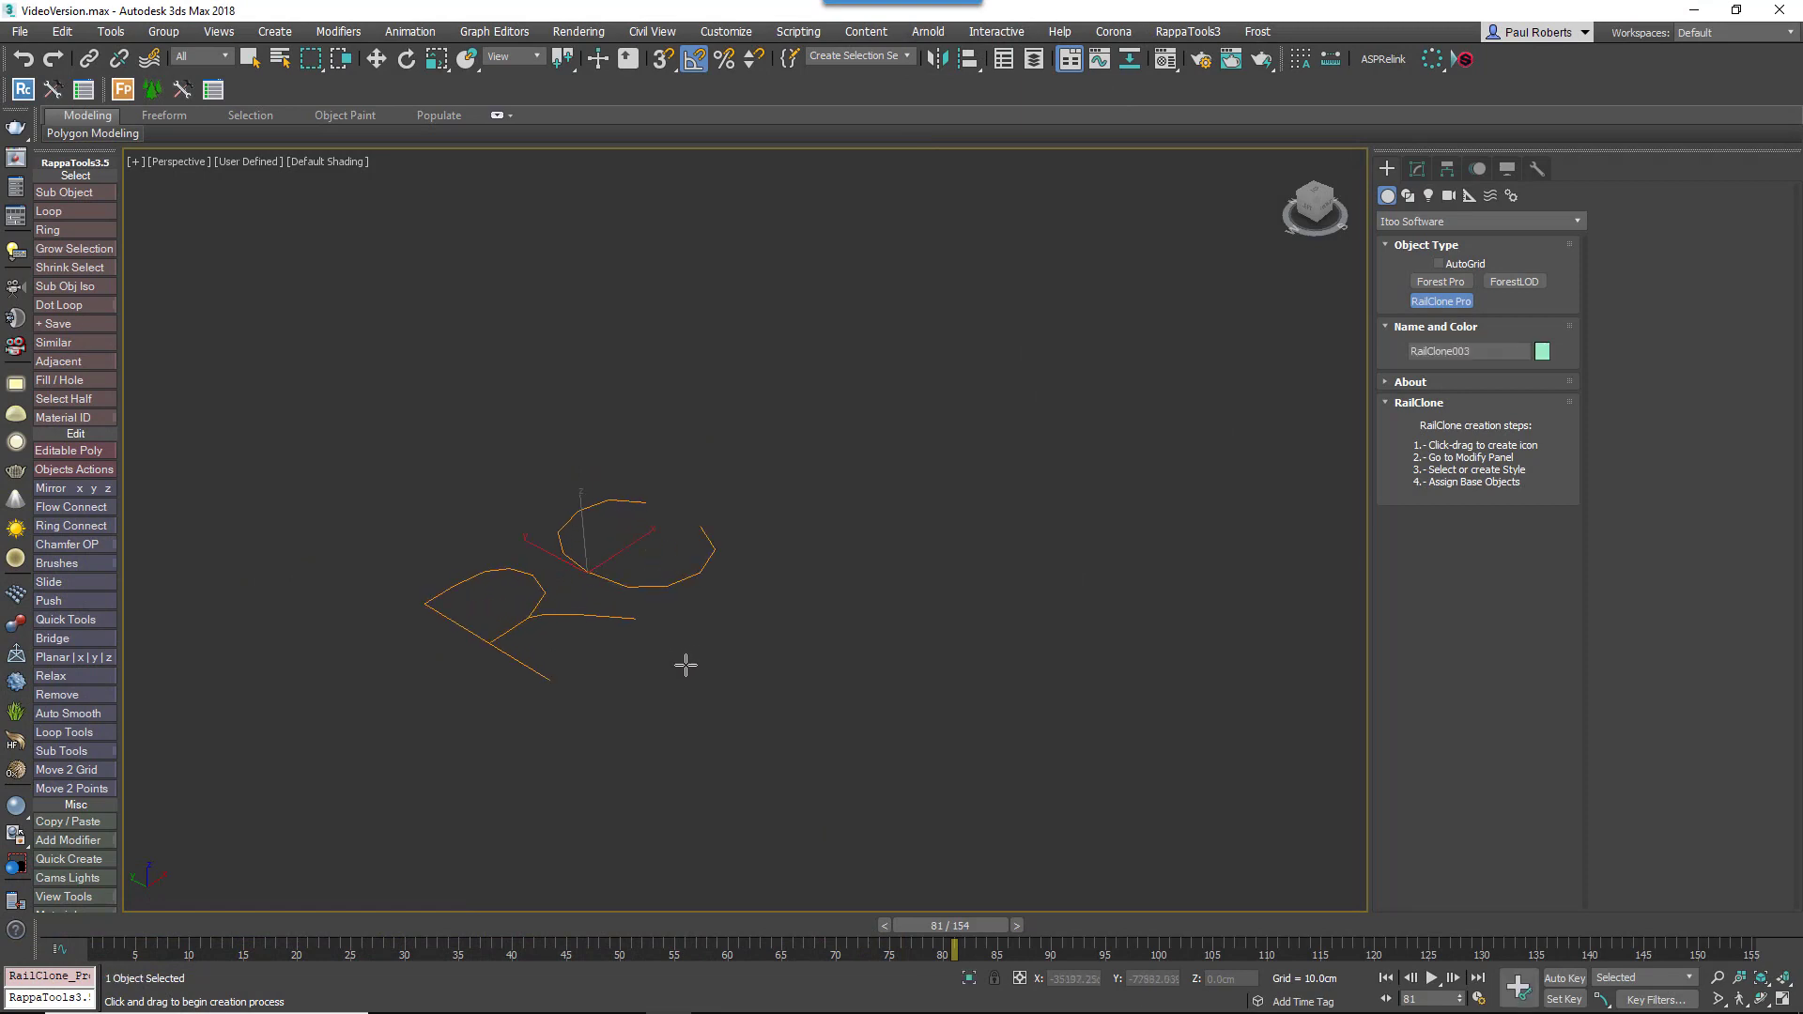
Start Forest Pro creation in Icon Mode as Forest001
{"action": "left_click", "coordinate": [1441, 280]}
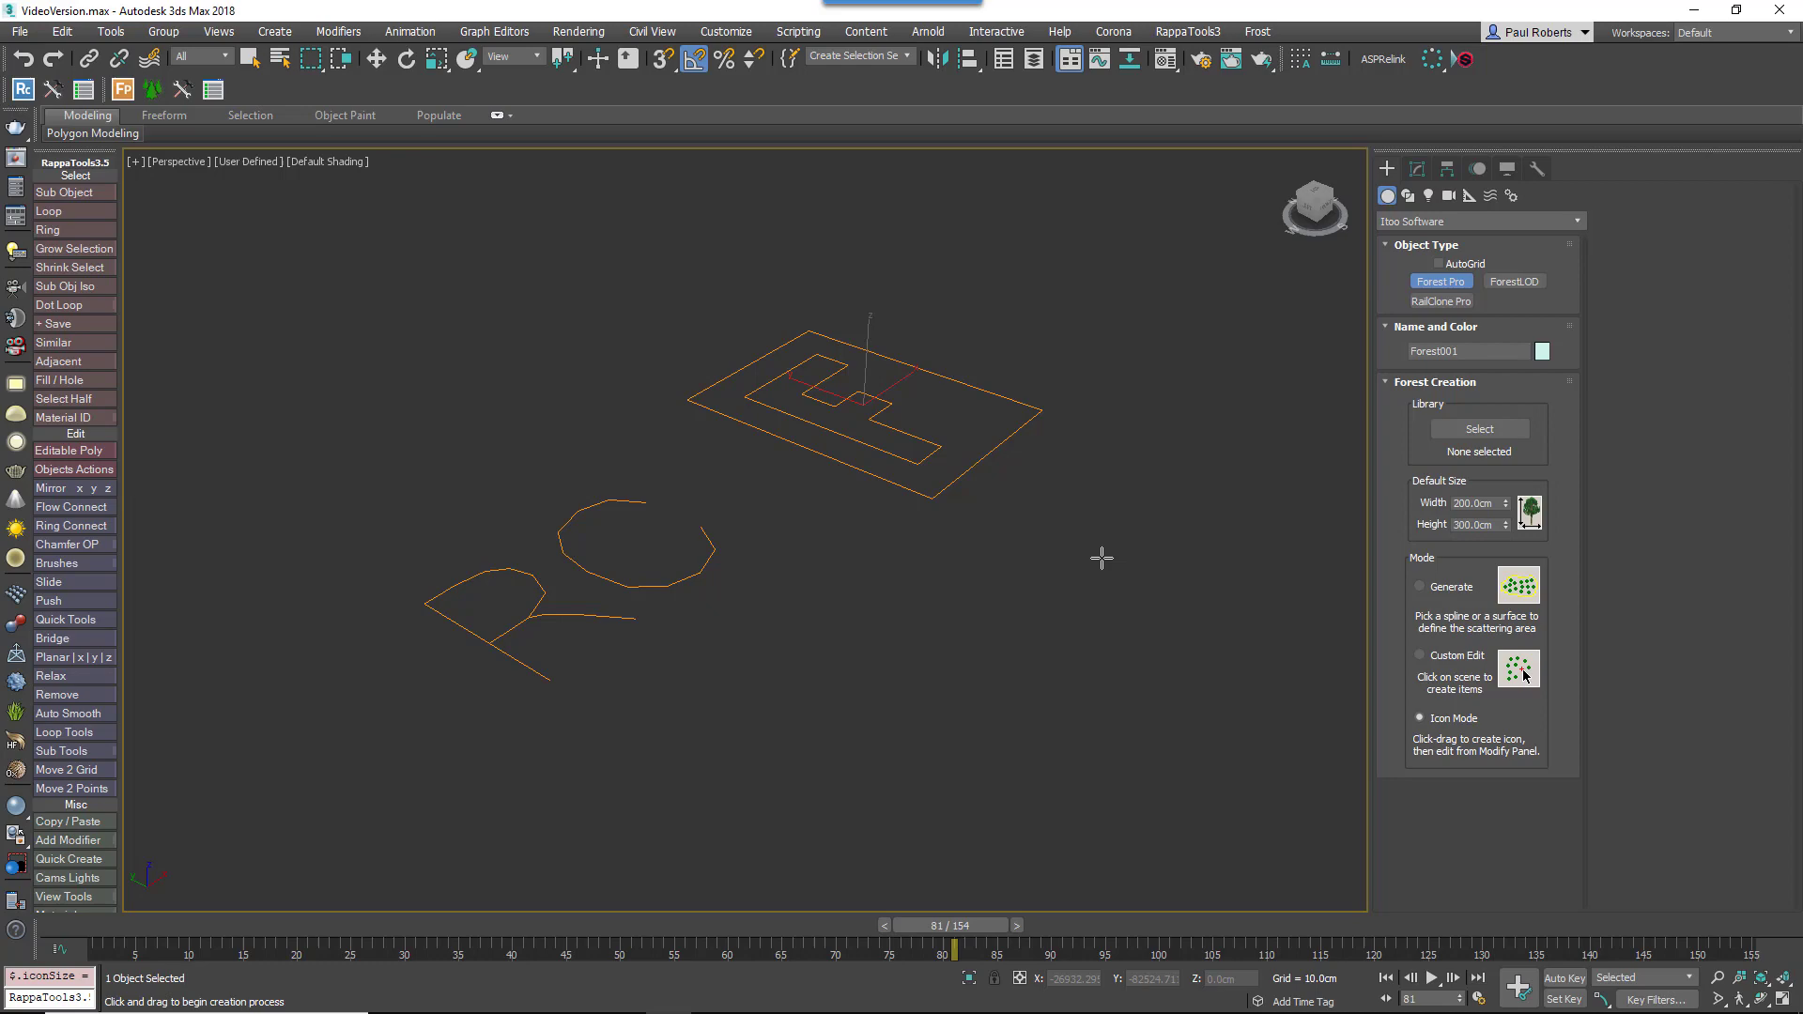
{"action": "mouse_move", "coordinate": [1116, 582]}
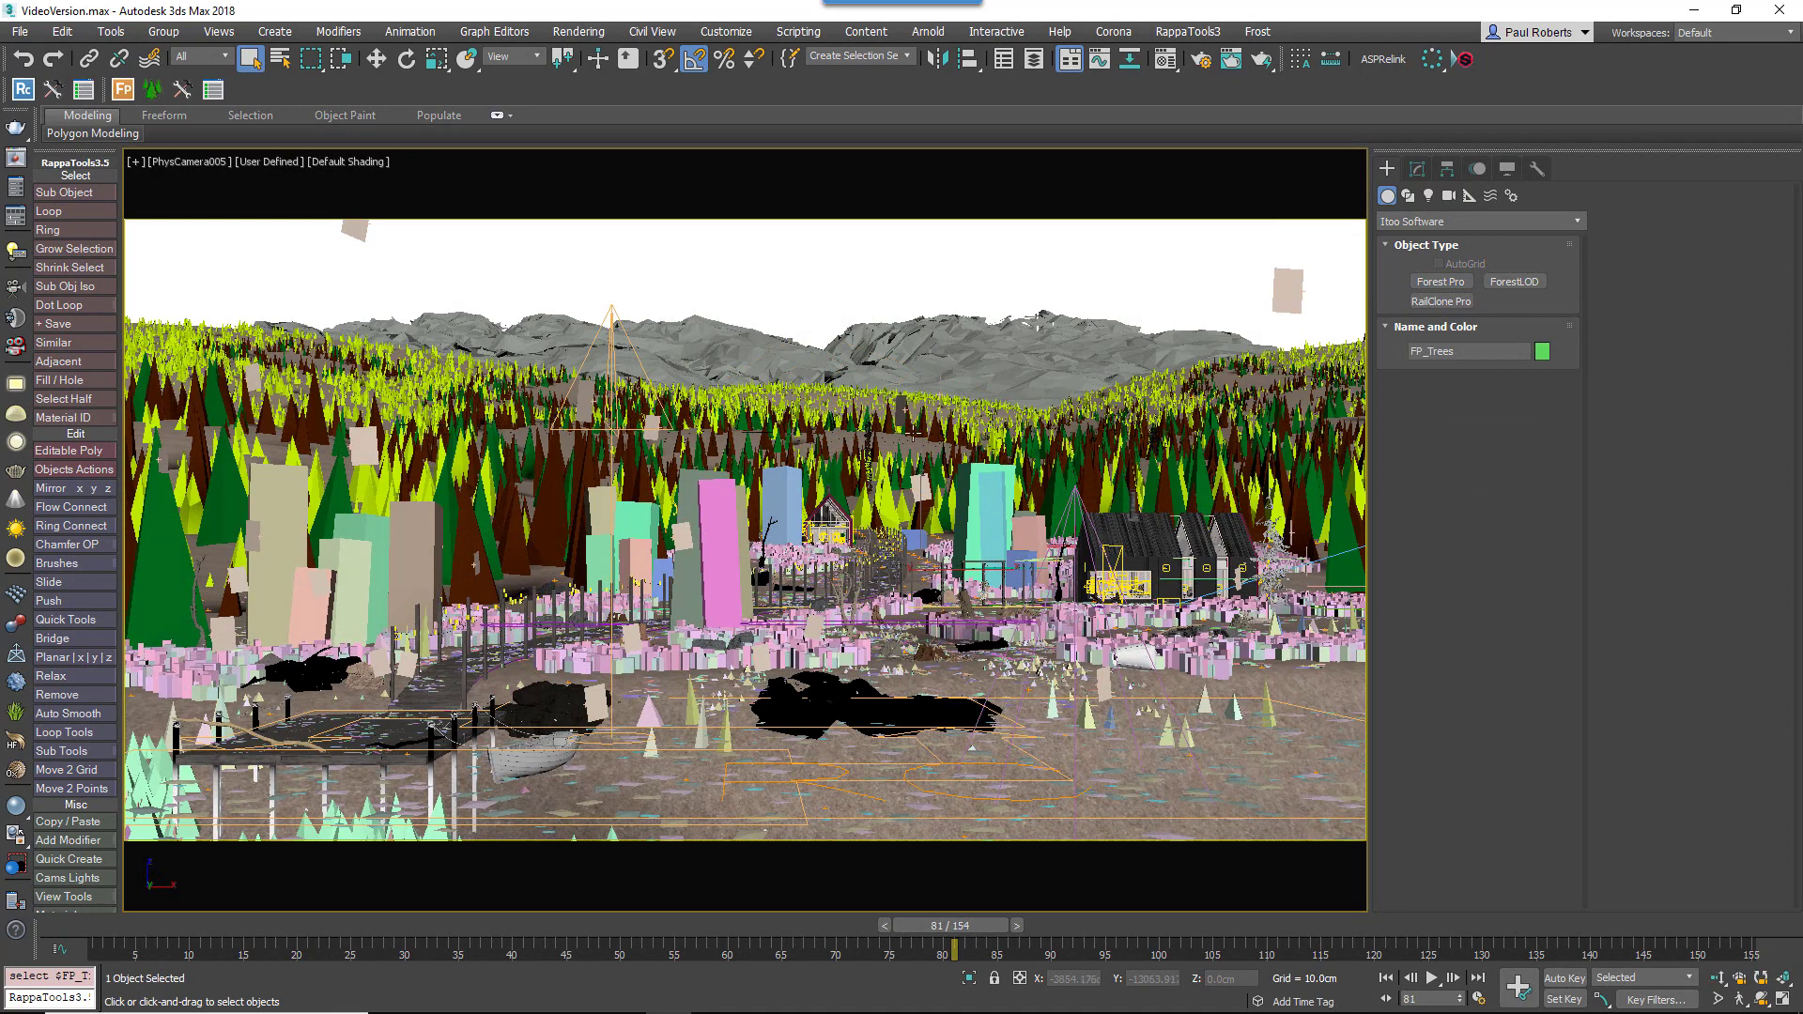
{"action": "mouse_move", "coordinate": [914, 427]}
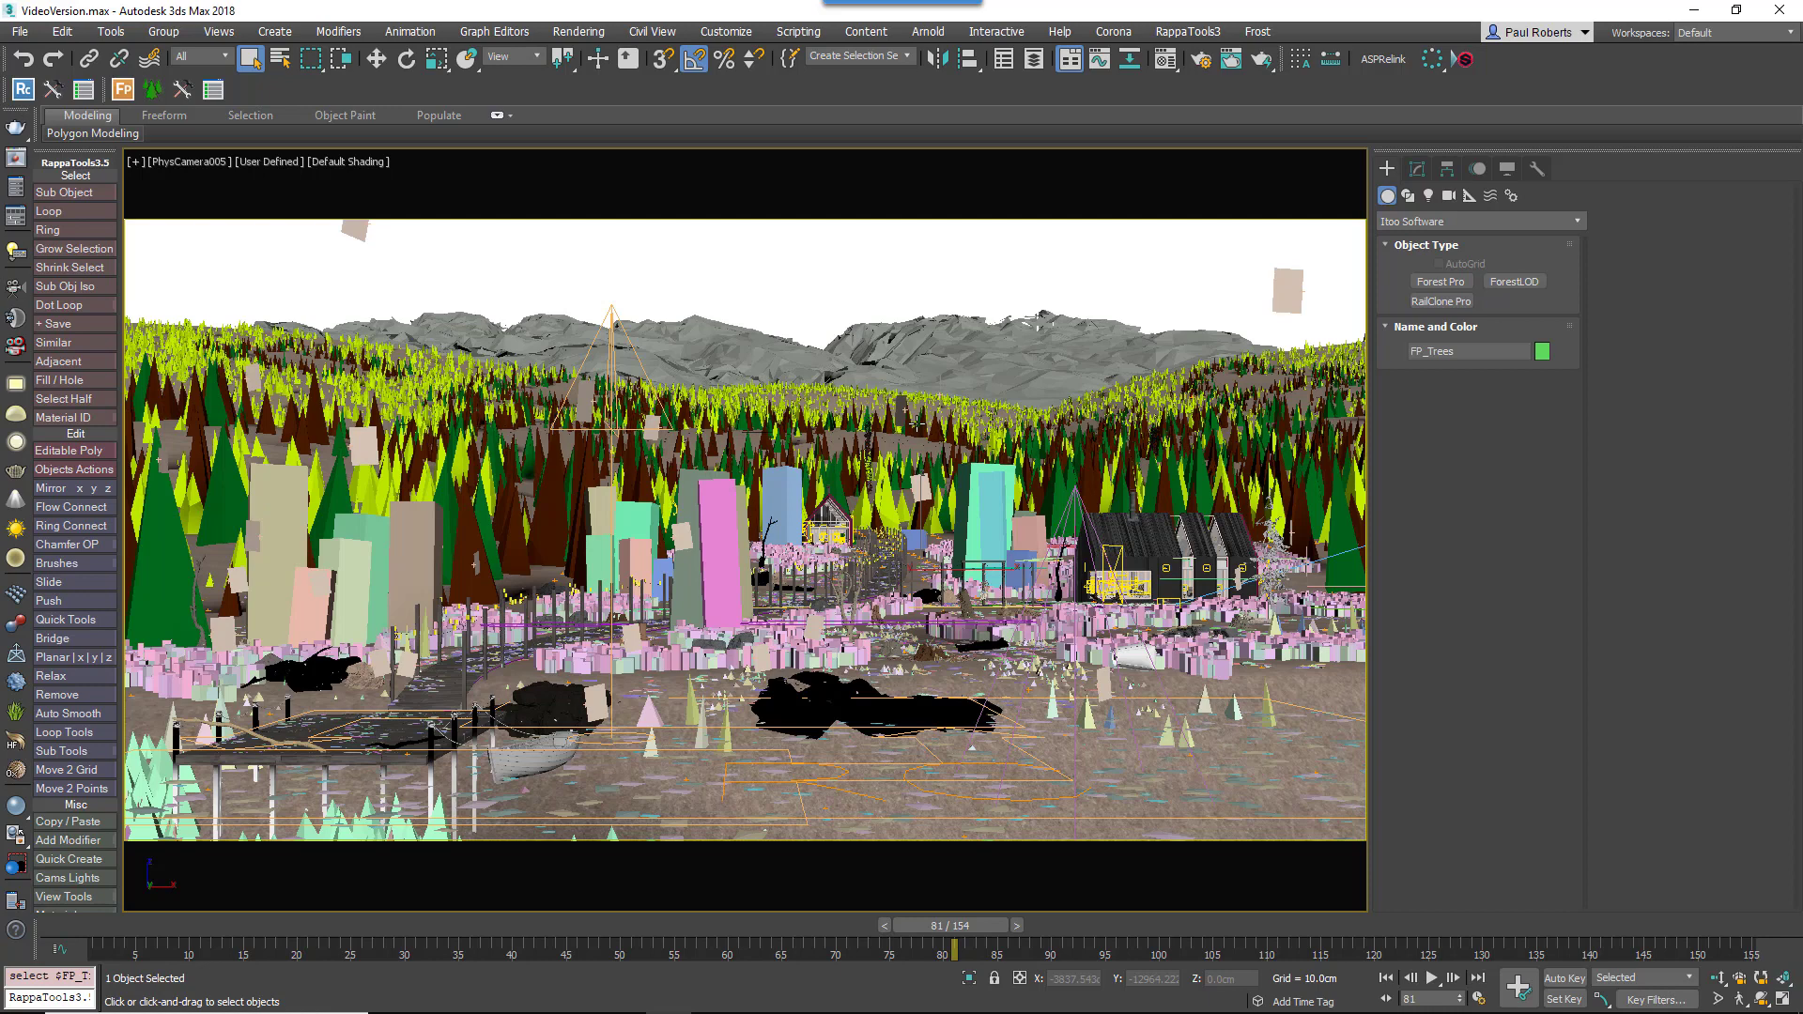
Select all 26 Forest dependencies of FP_Trees via the quad menu and head to Save Selected
{"action": "right_click", "coordinate": [915, 434]}
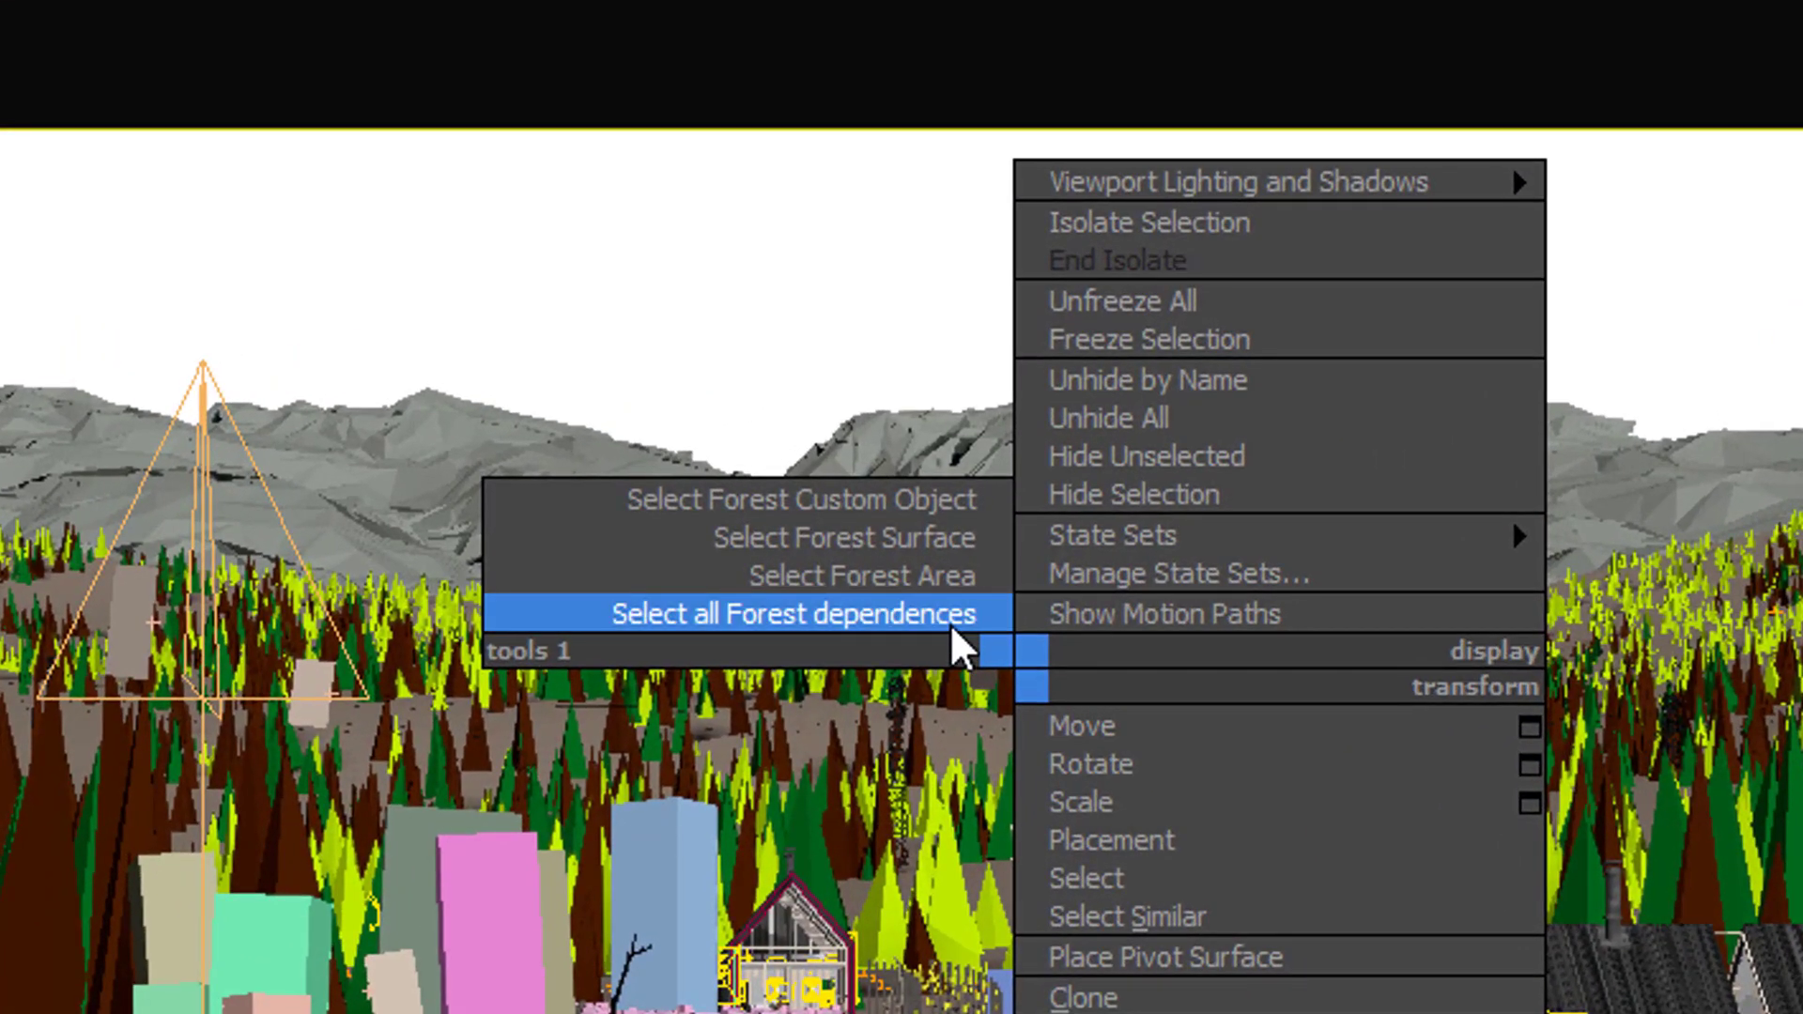
{"action": "left_click", "coordinate": [790, 612]}
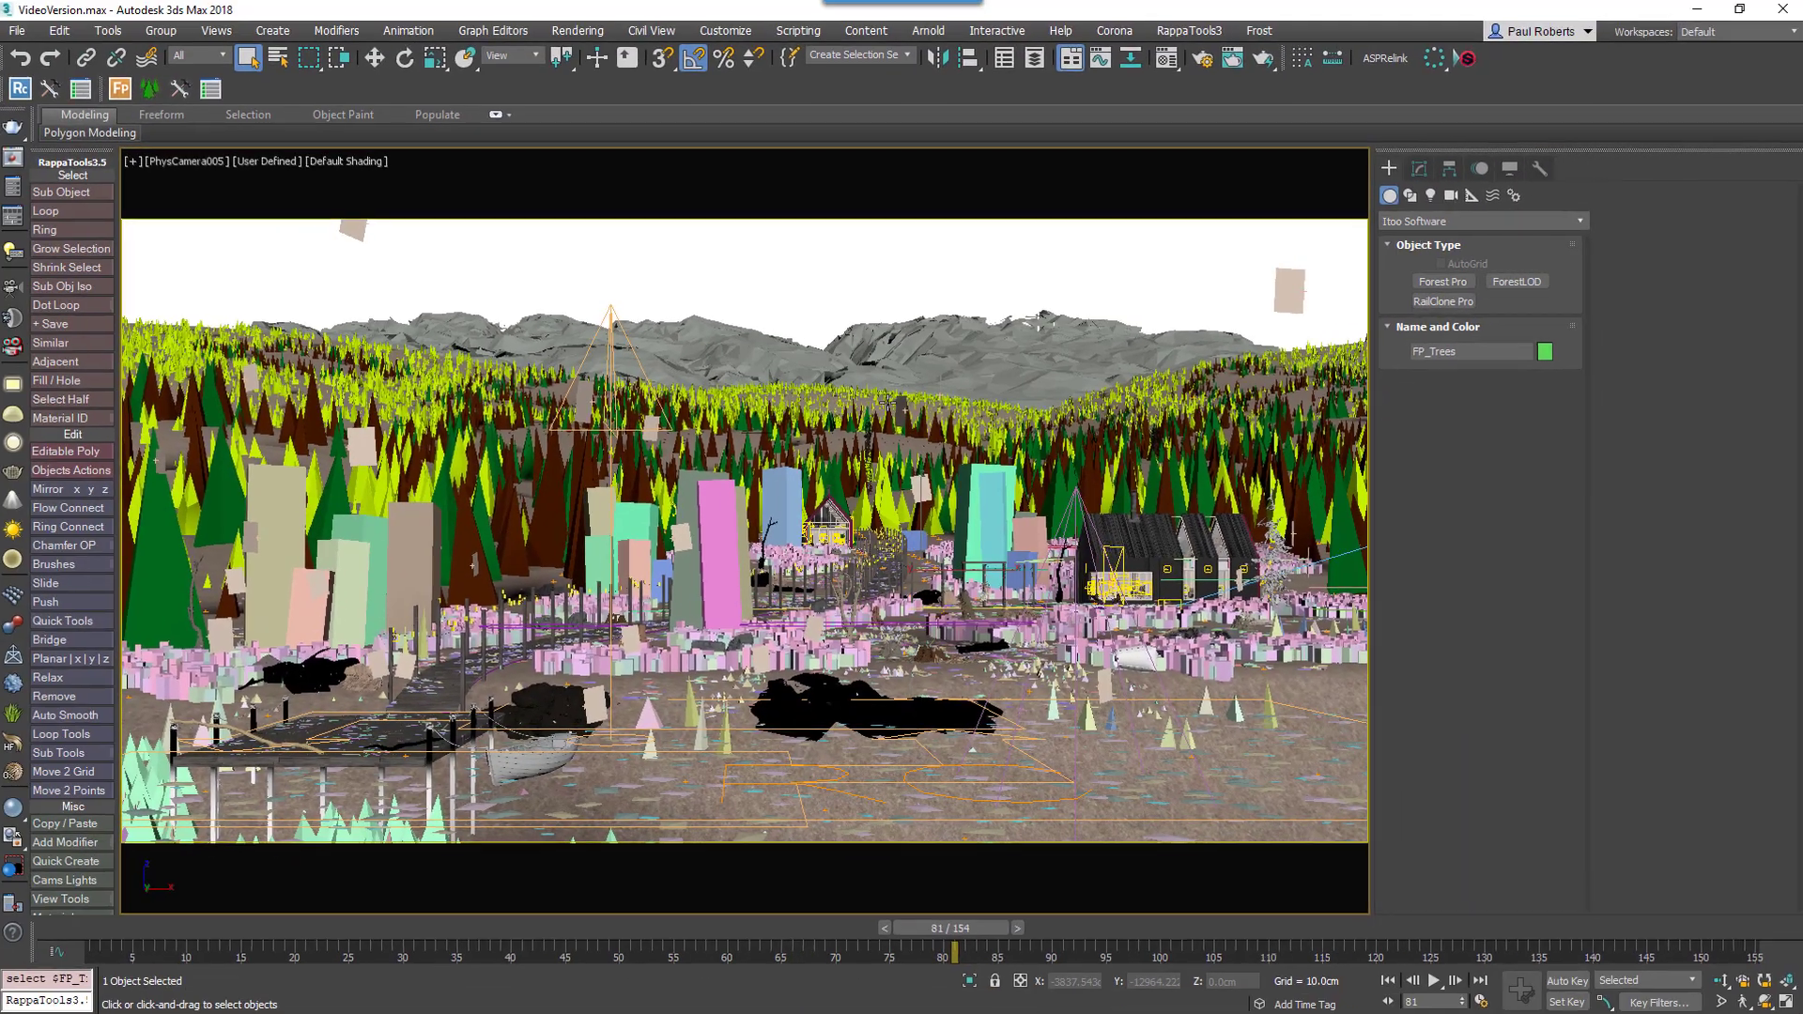
{"action": "left_click", "coordinate": [19, 32]}
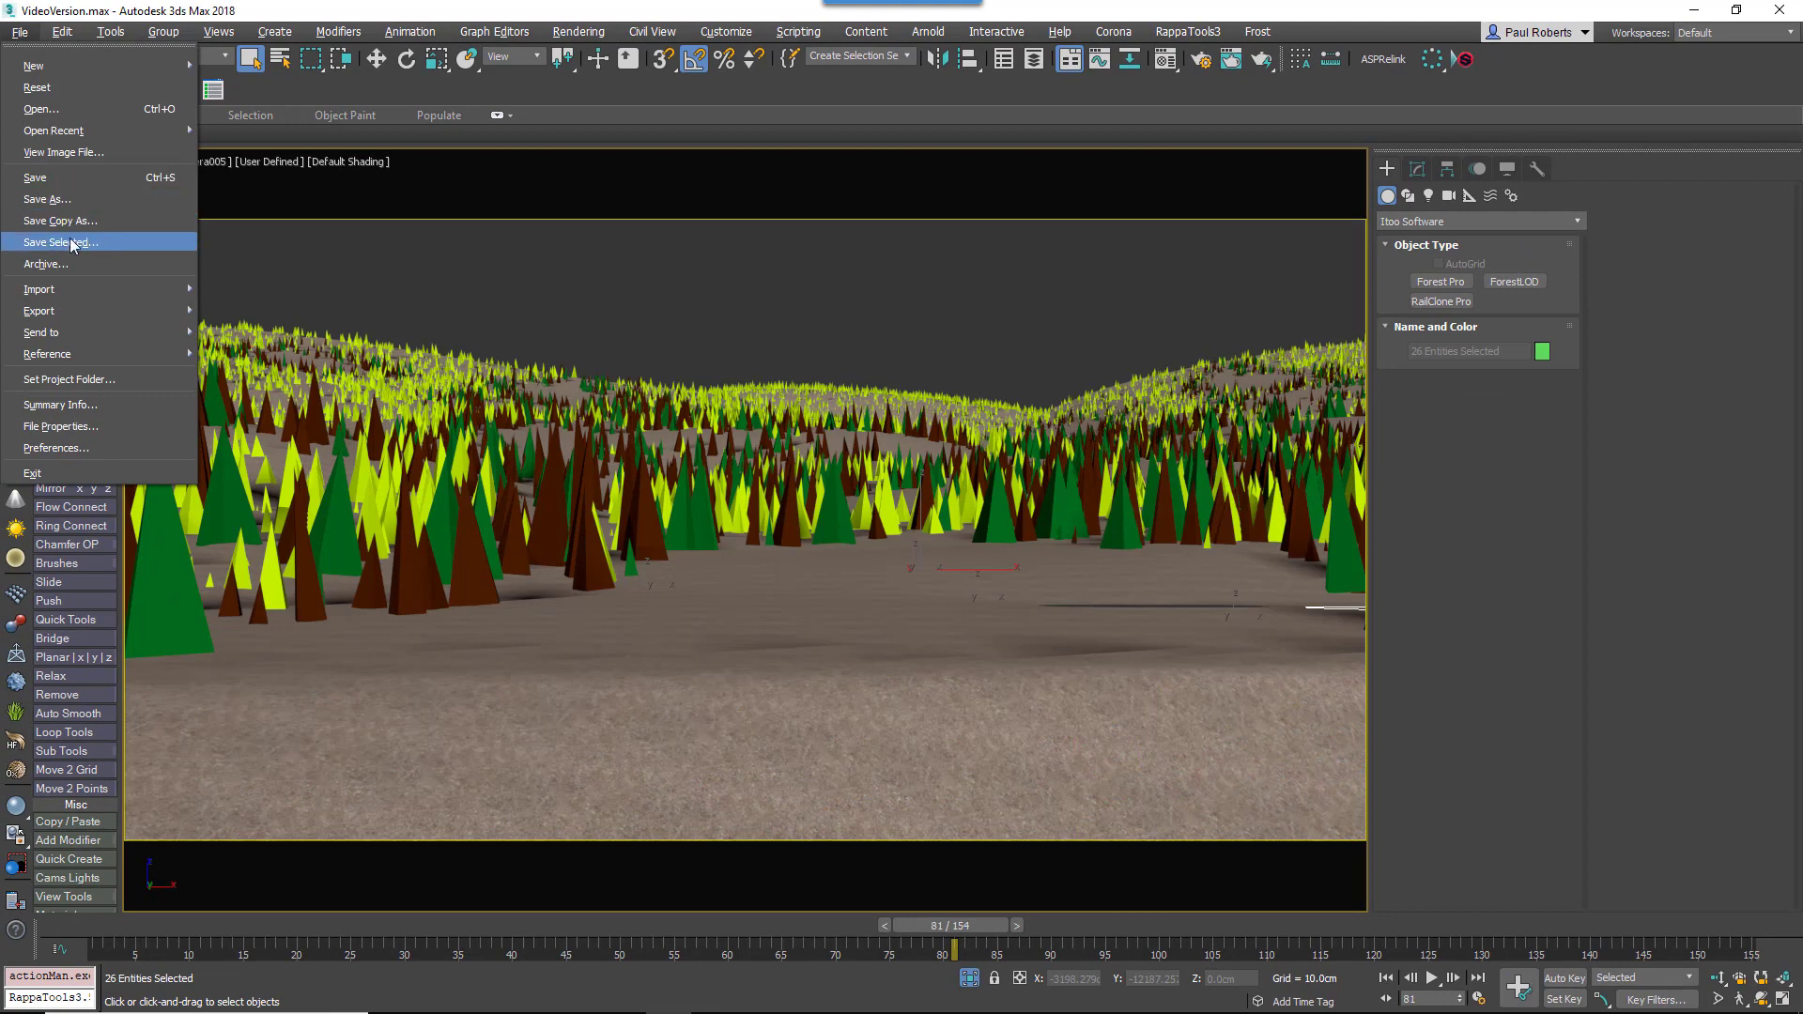